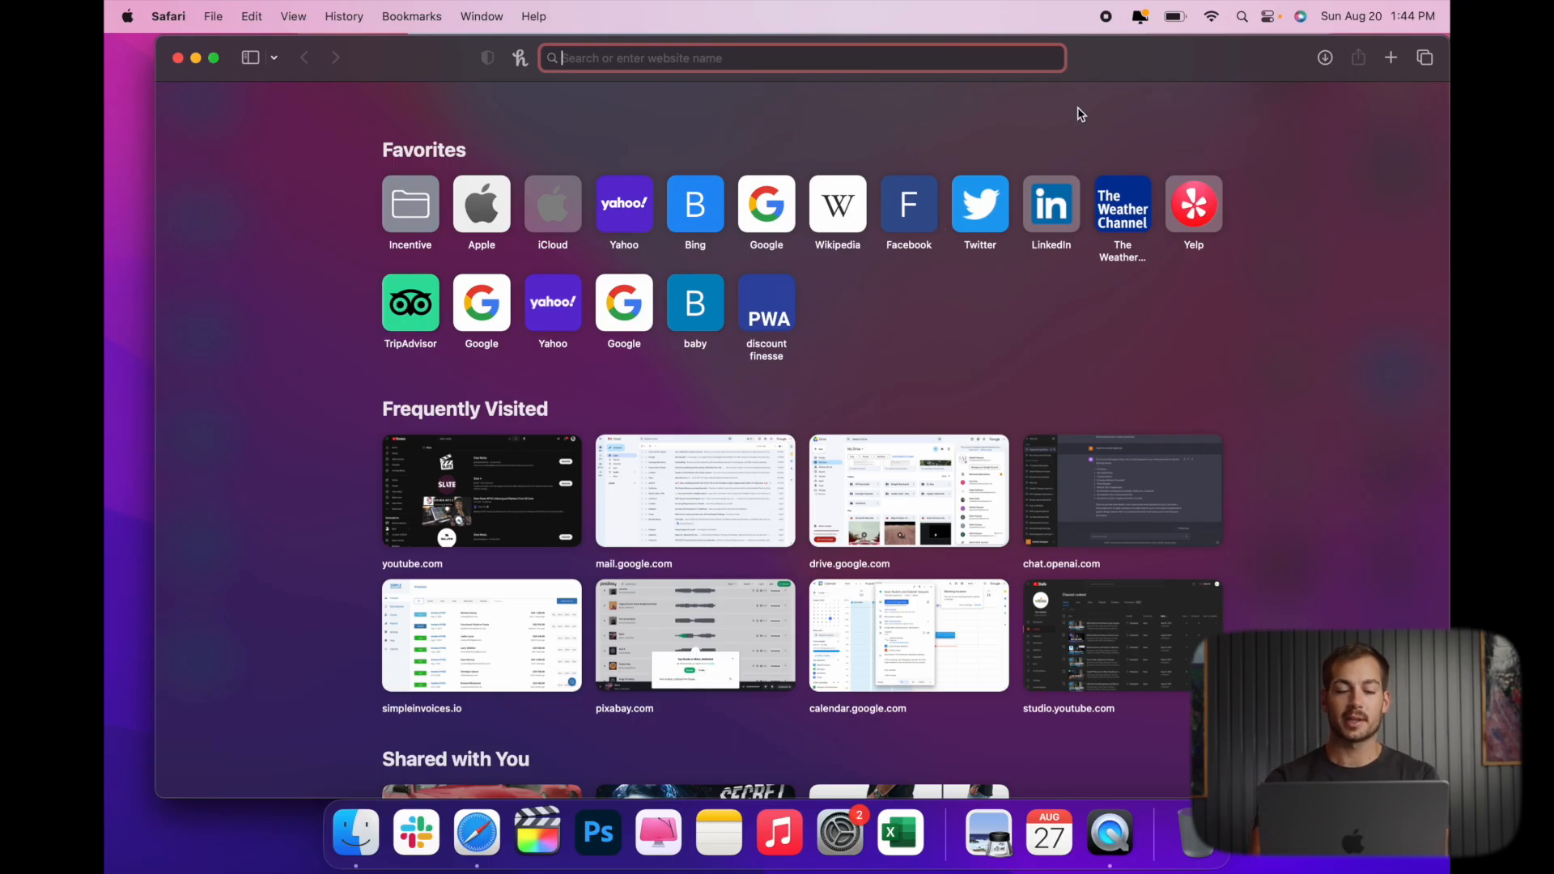
Step: Go to google.com in Safari and start downloading the Google Chrome installer
text(google.com)
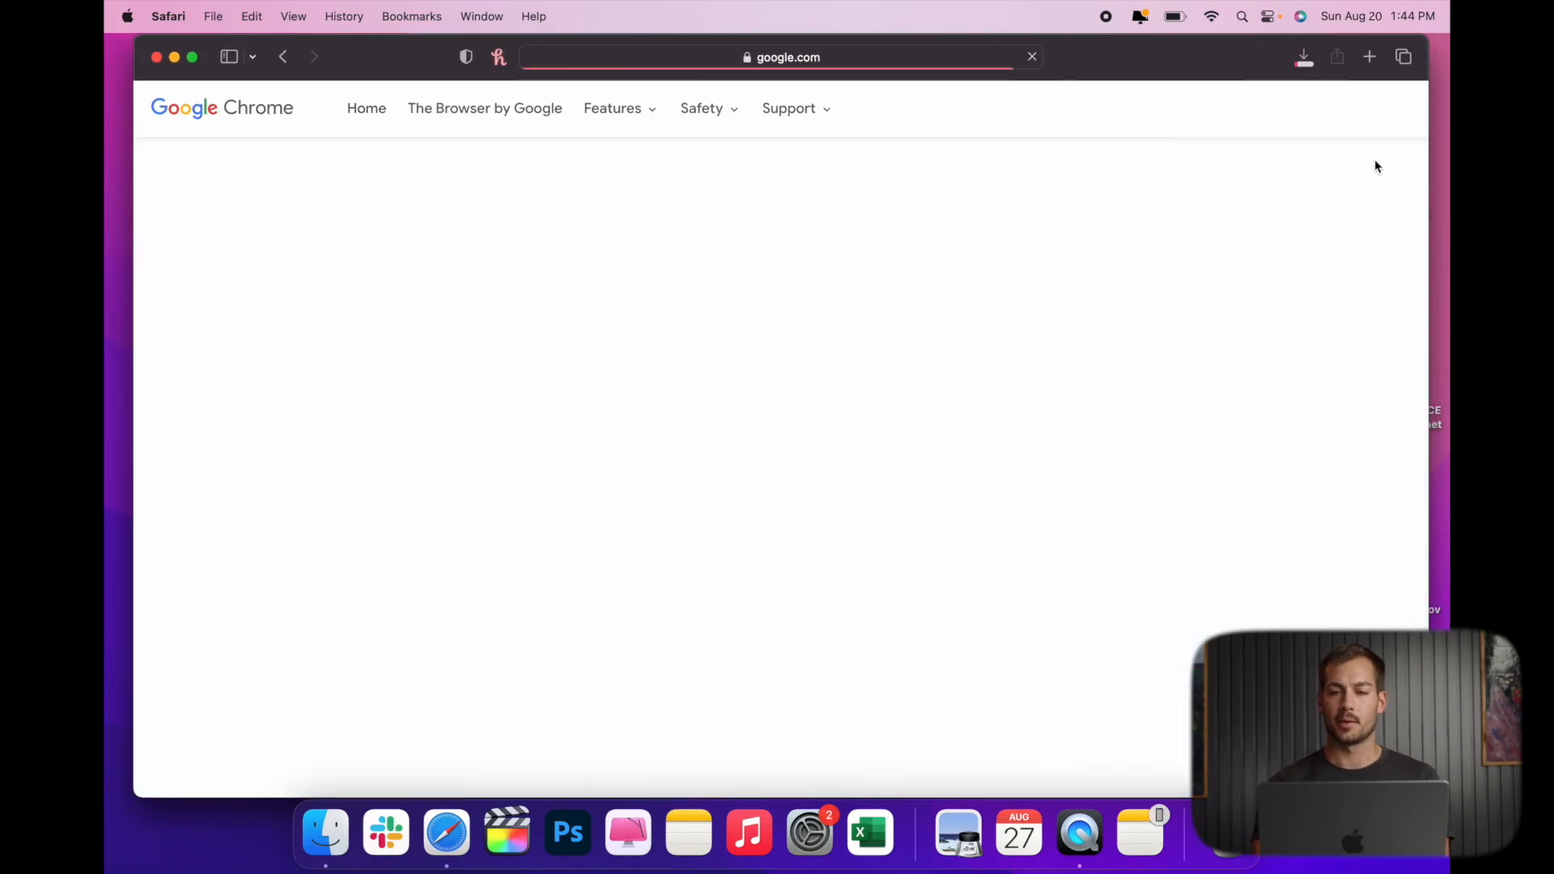
click(1303, 57)
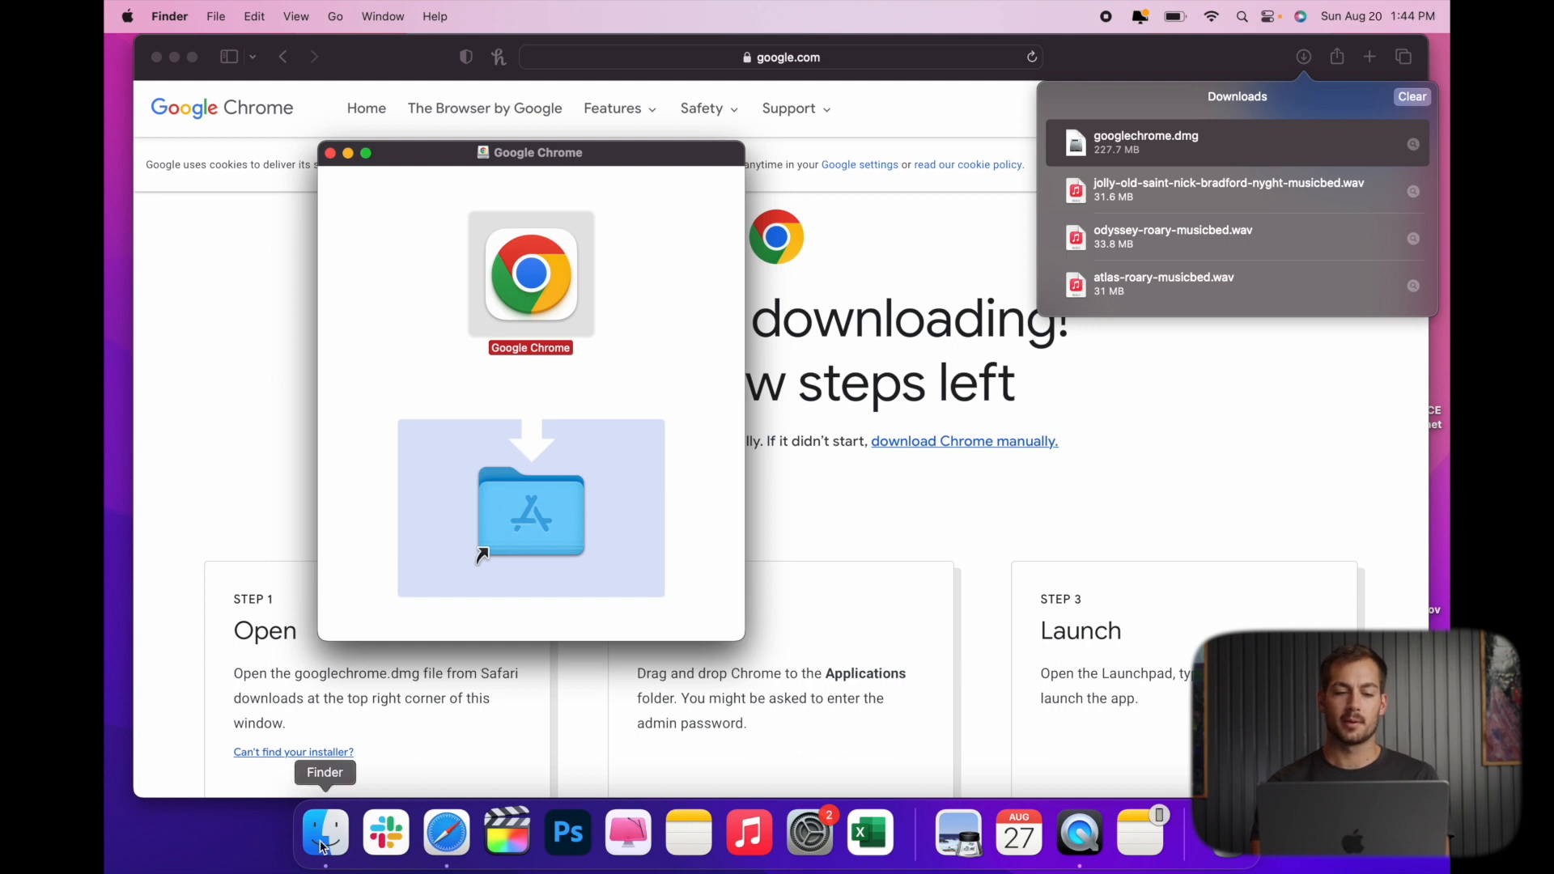
Step: Drag Google Chrome from the opened disk image onto the Applications folder to copy it
drag(531, 272, 531, 505)
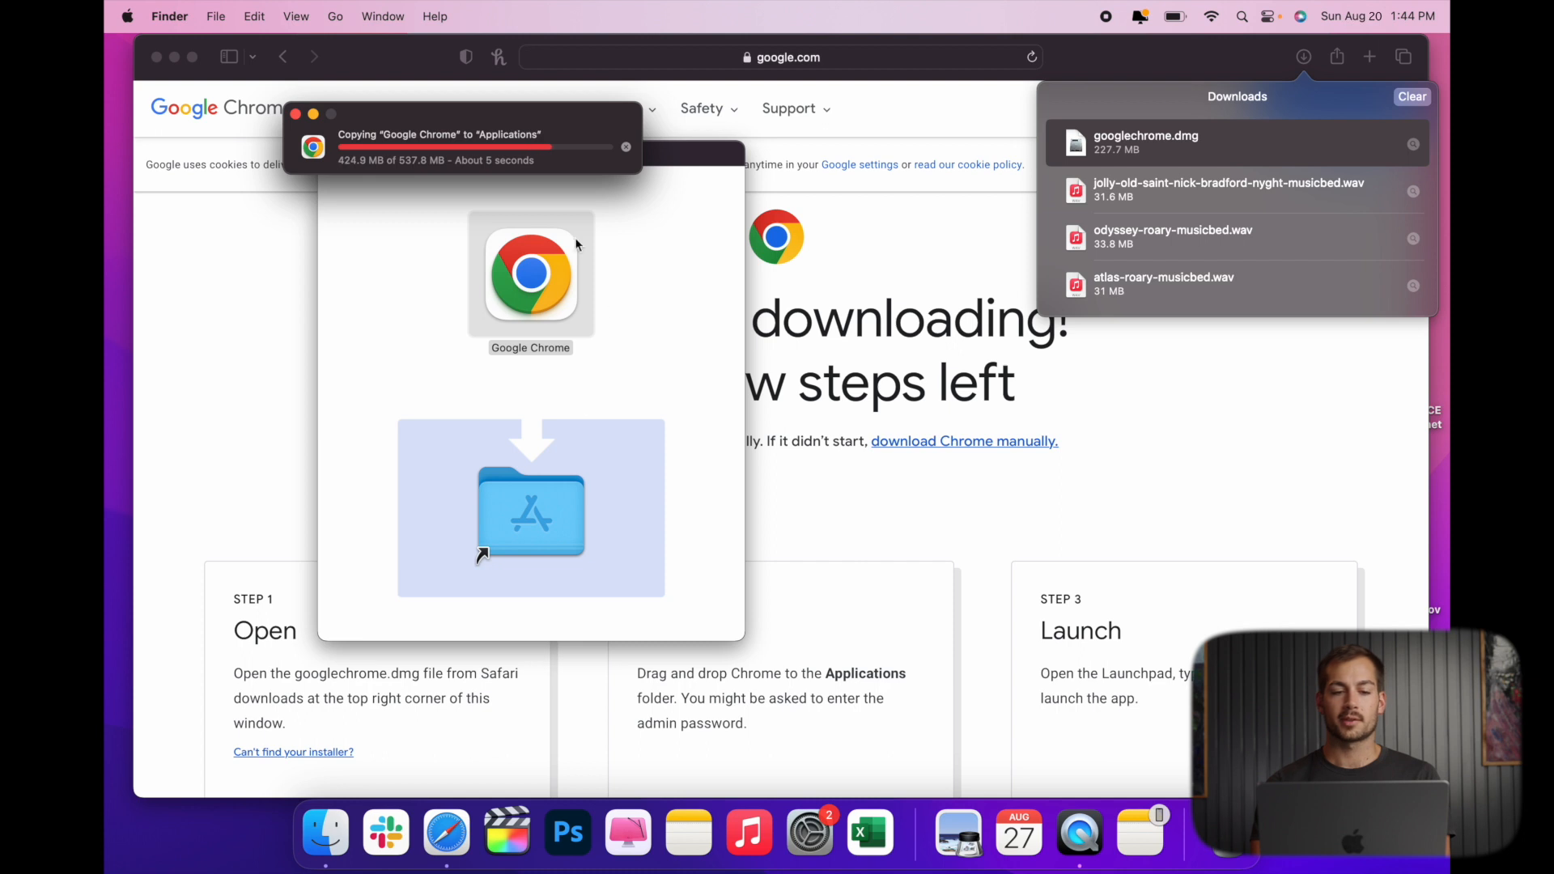
mouse_move(643, 319)
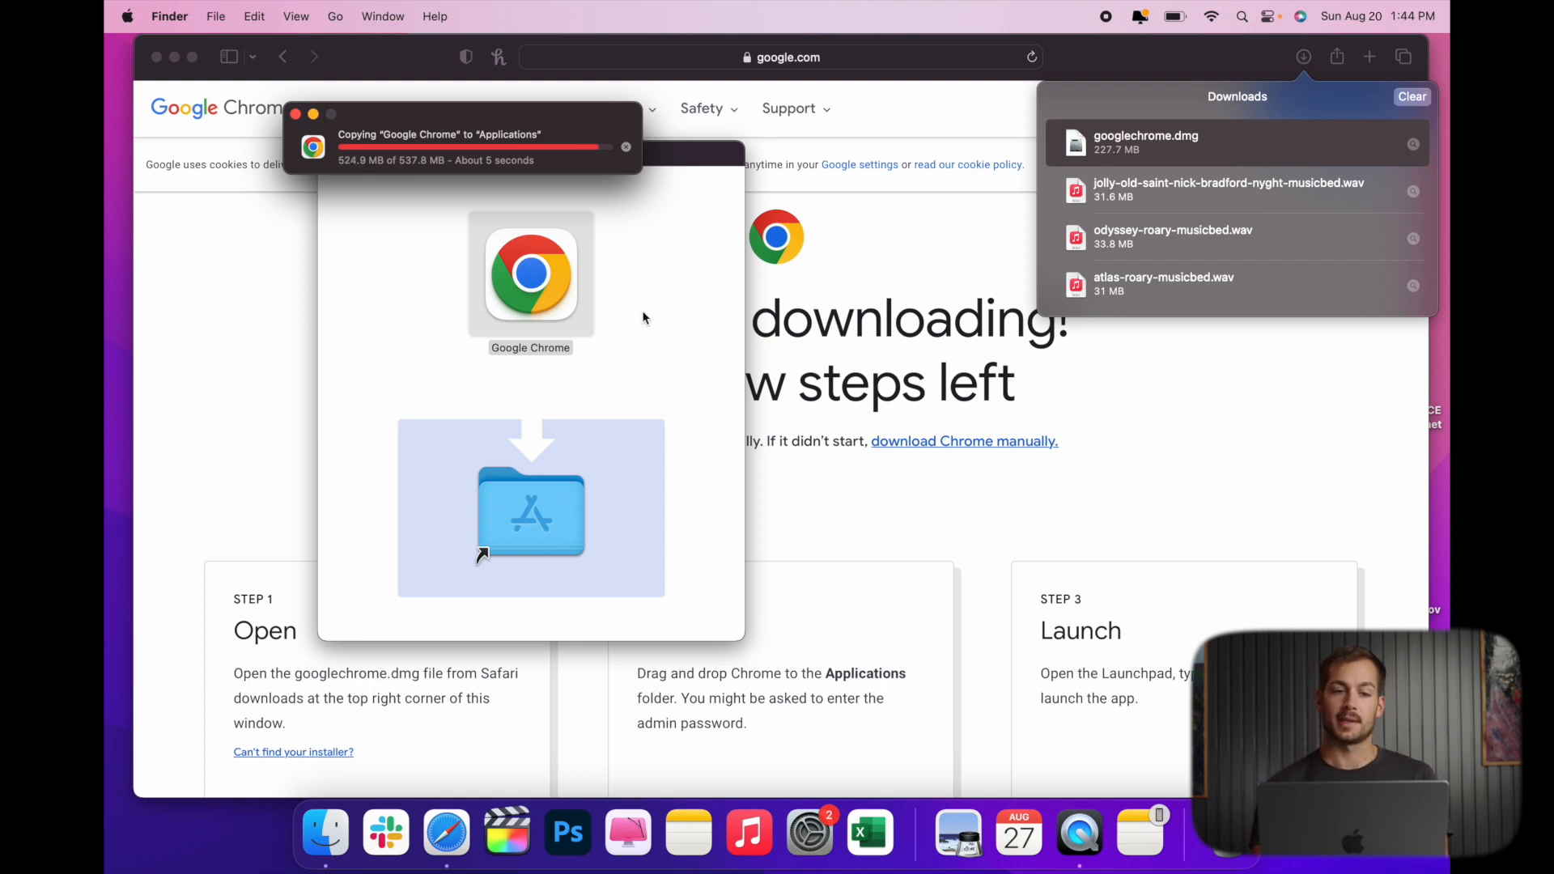
mouse_move(325, 831)
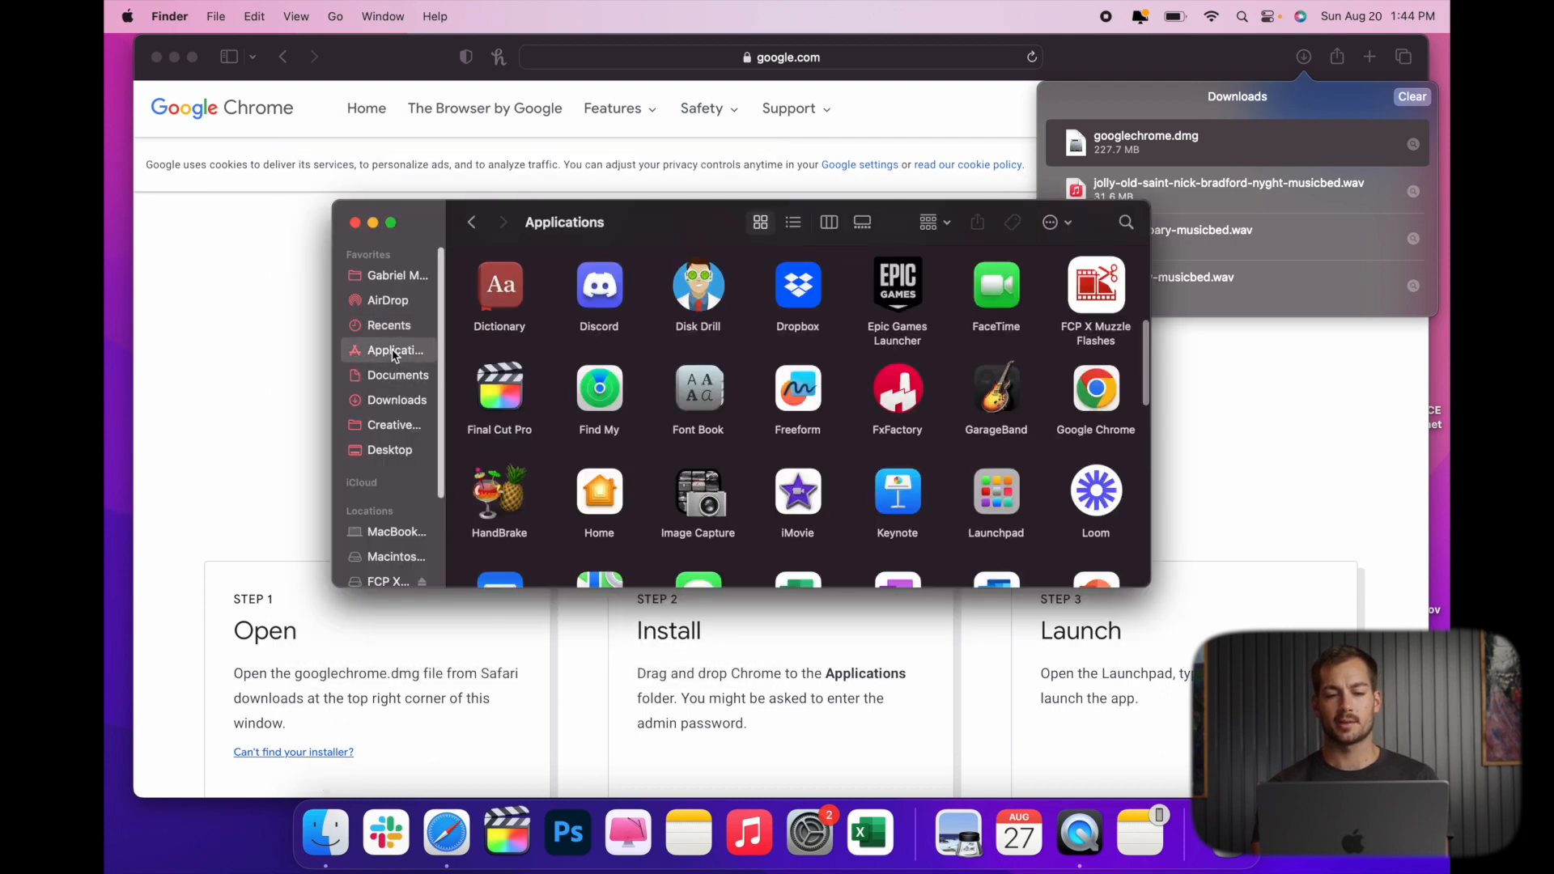
Step: Launch Google Chrome from Applications, triggering the downloaded-app Gatekeeper prompt
click(1095, 390)
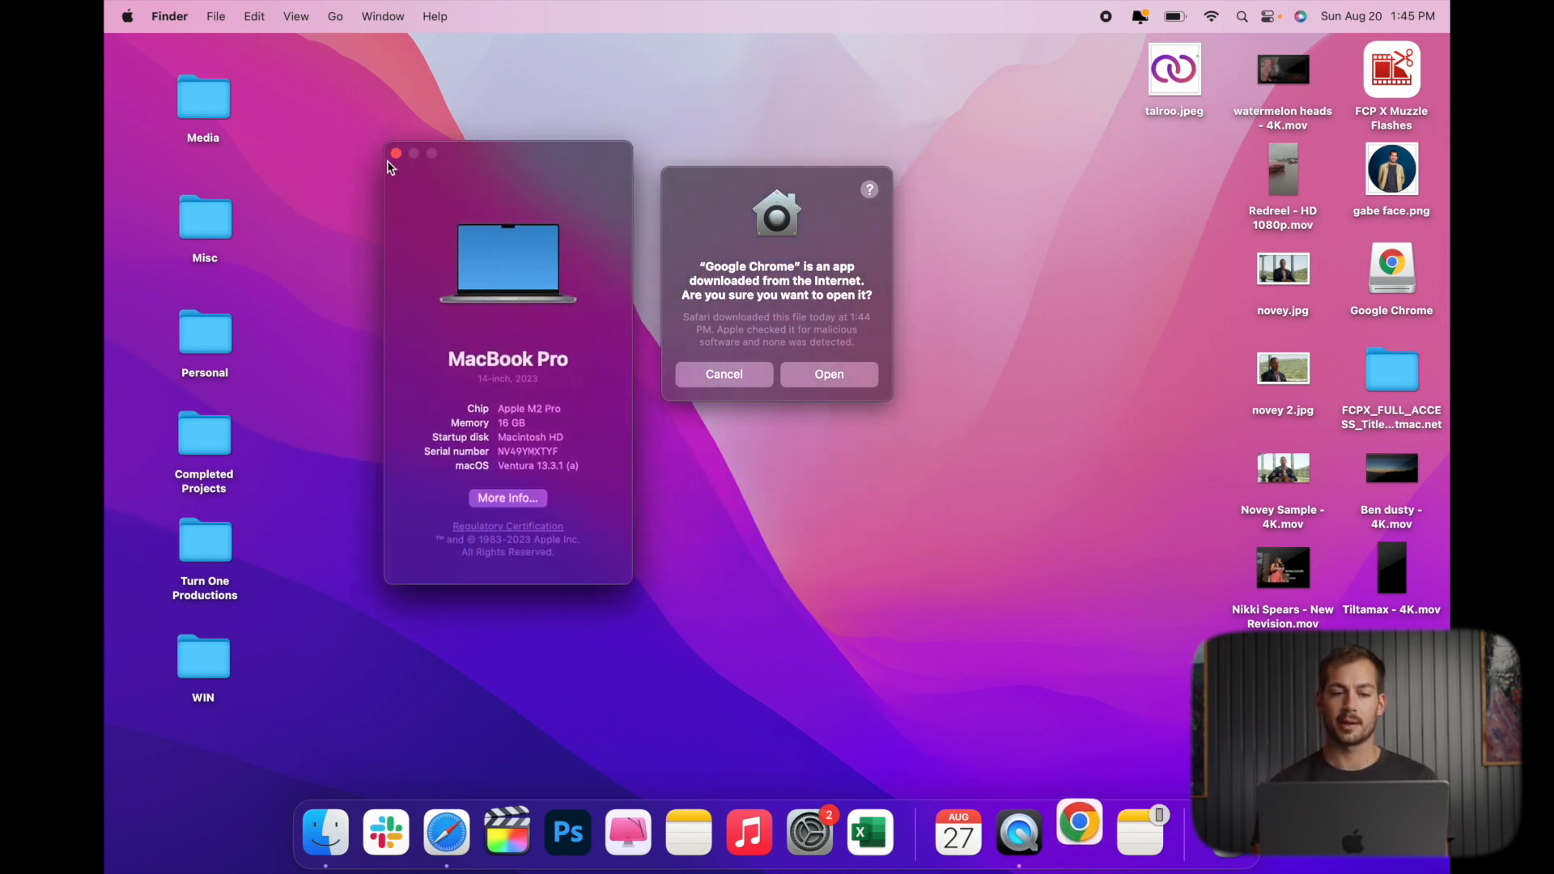
Step: Close the About This Mac window, leaving the Gatekeeper prompt on screen
click(396, 154)
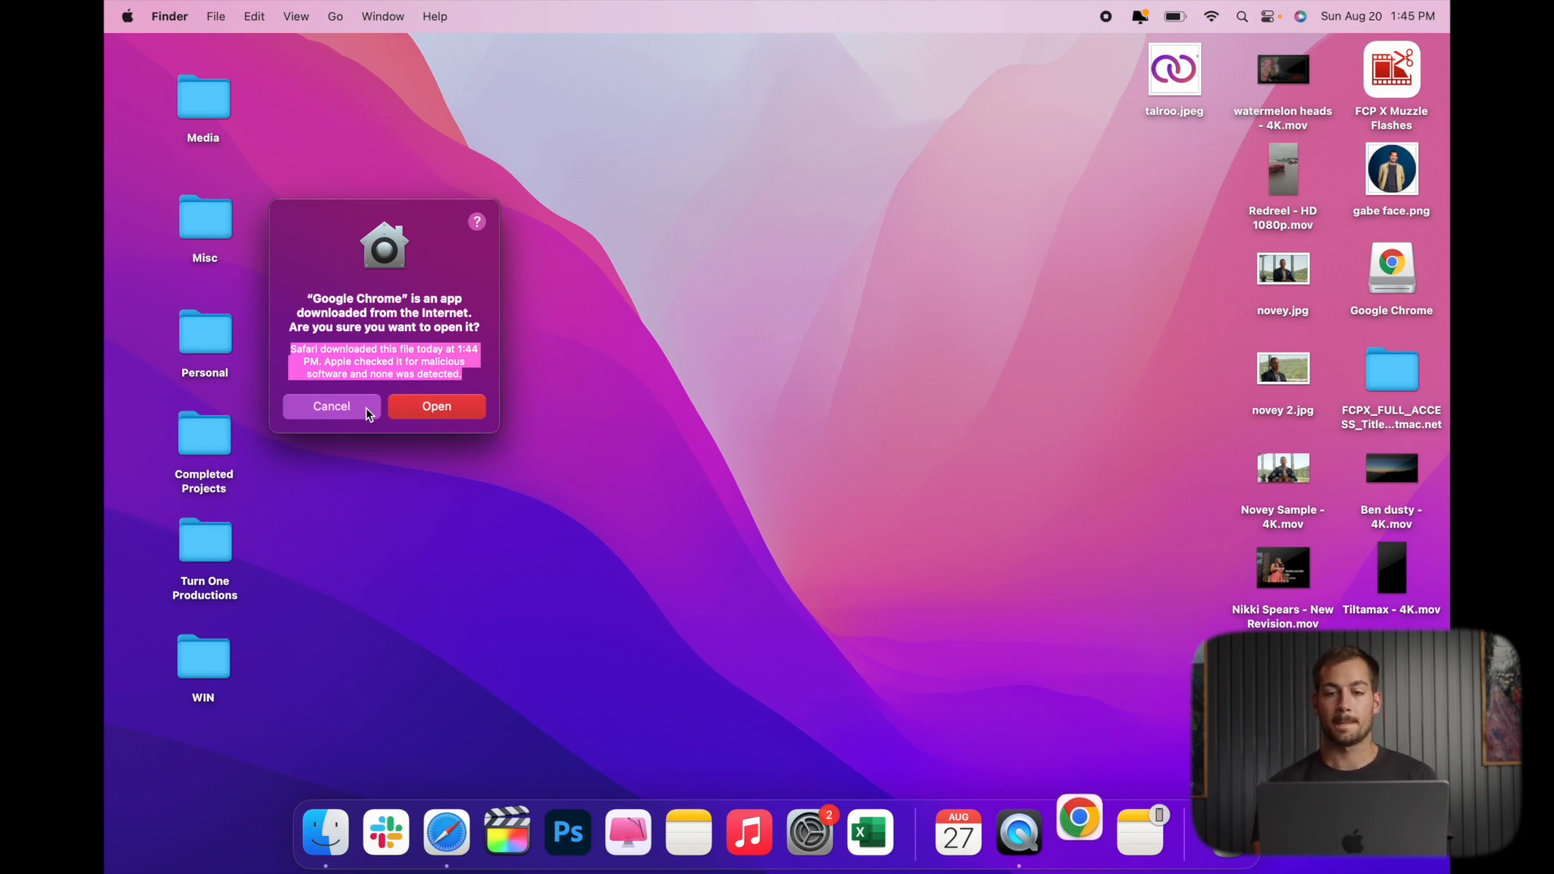
mouse_move(846, 719)
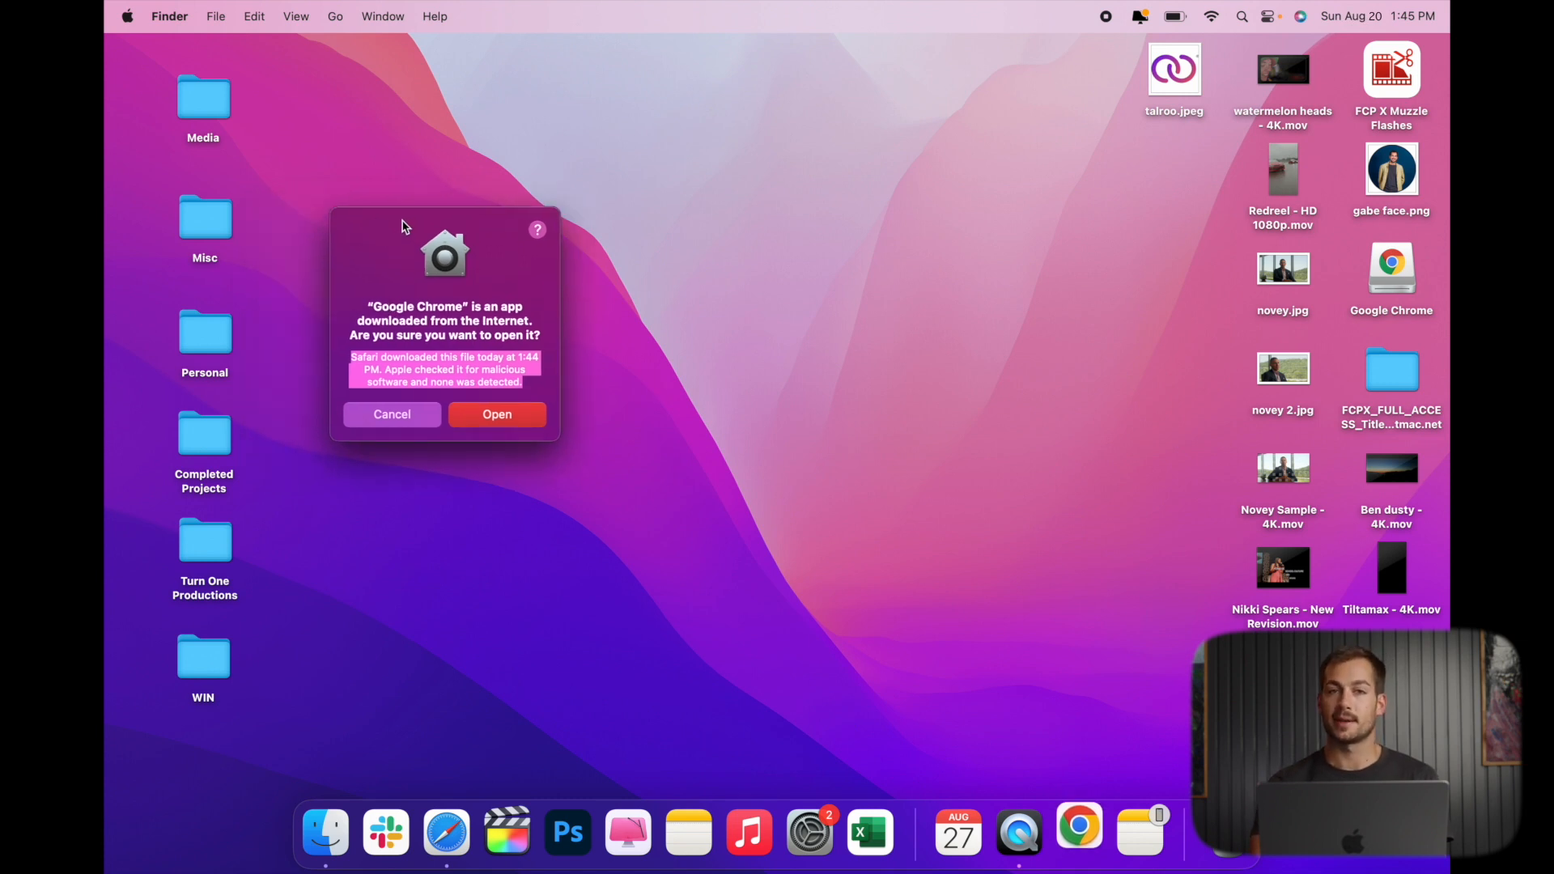
mouse_move(999, 757)
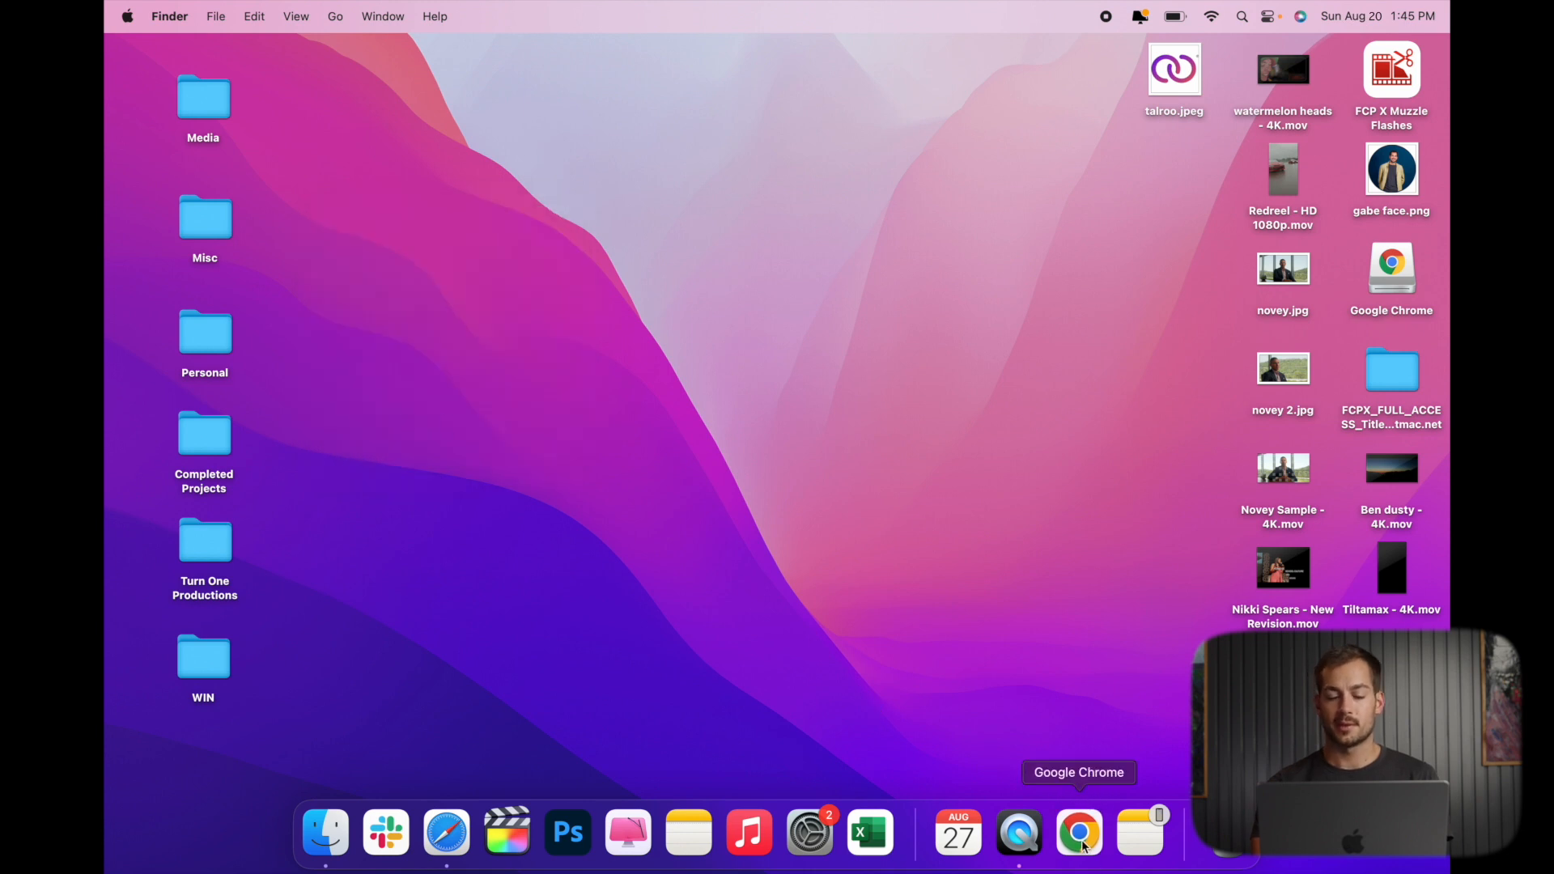
Step: Open Chrome via the Dock's Open option, confirm the Internet-download warning, and start Google Chrome to its welcome page
right_click(1078, 832)
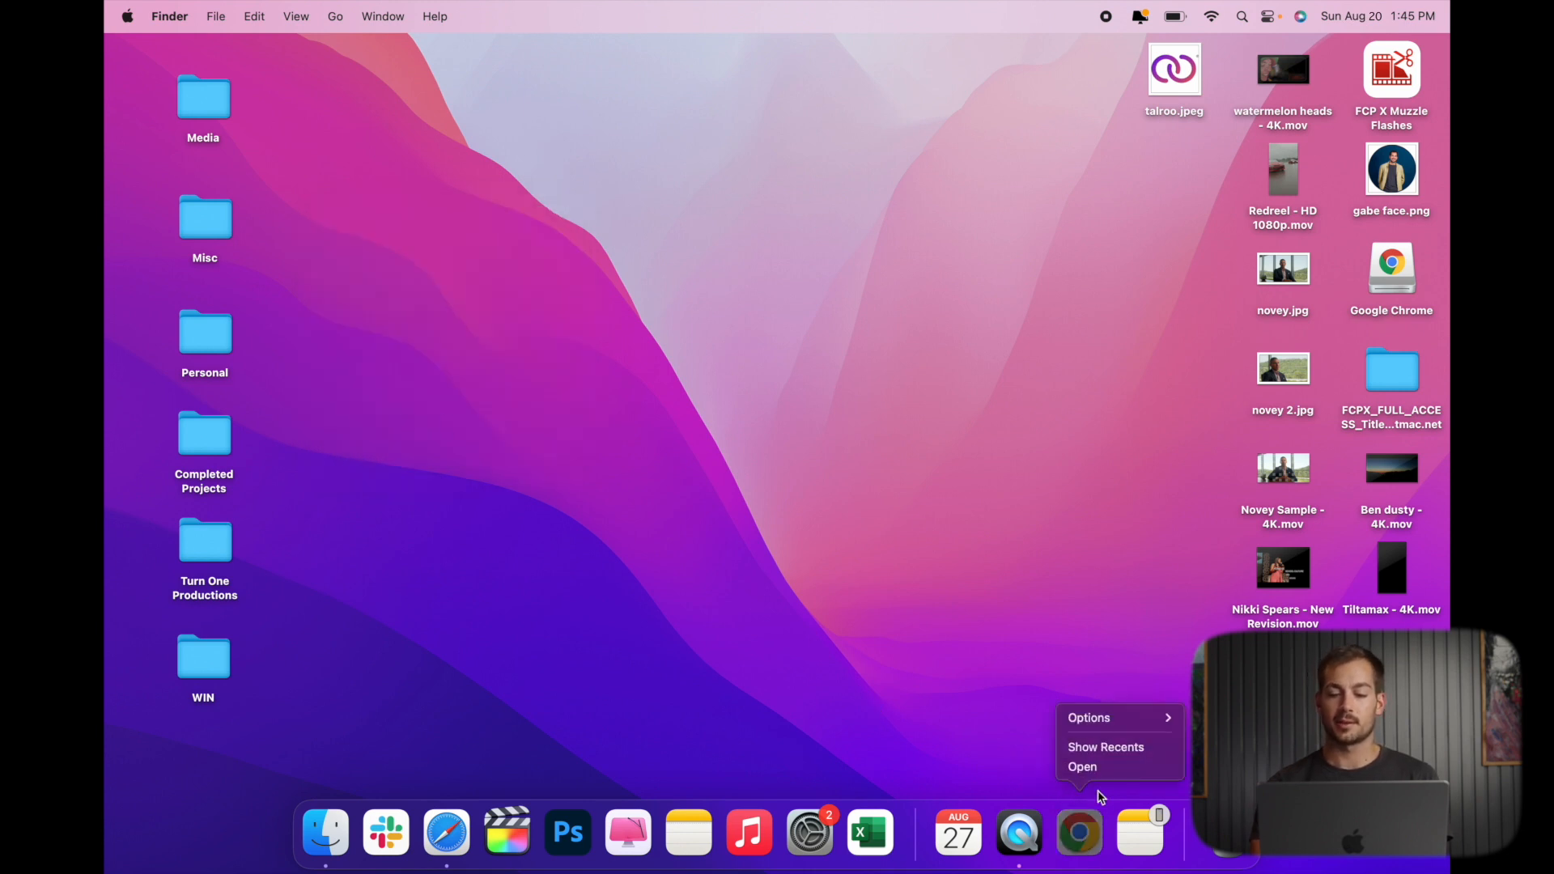
click(1083, 765)
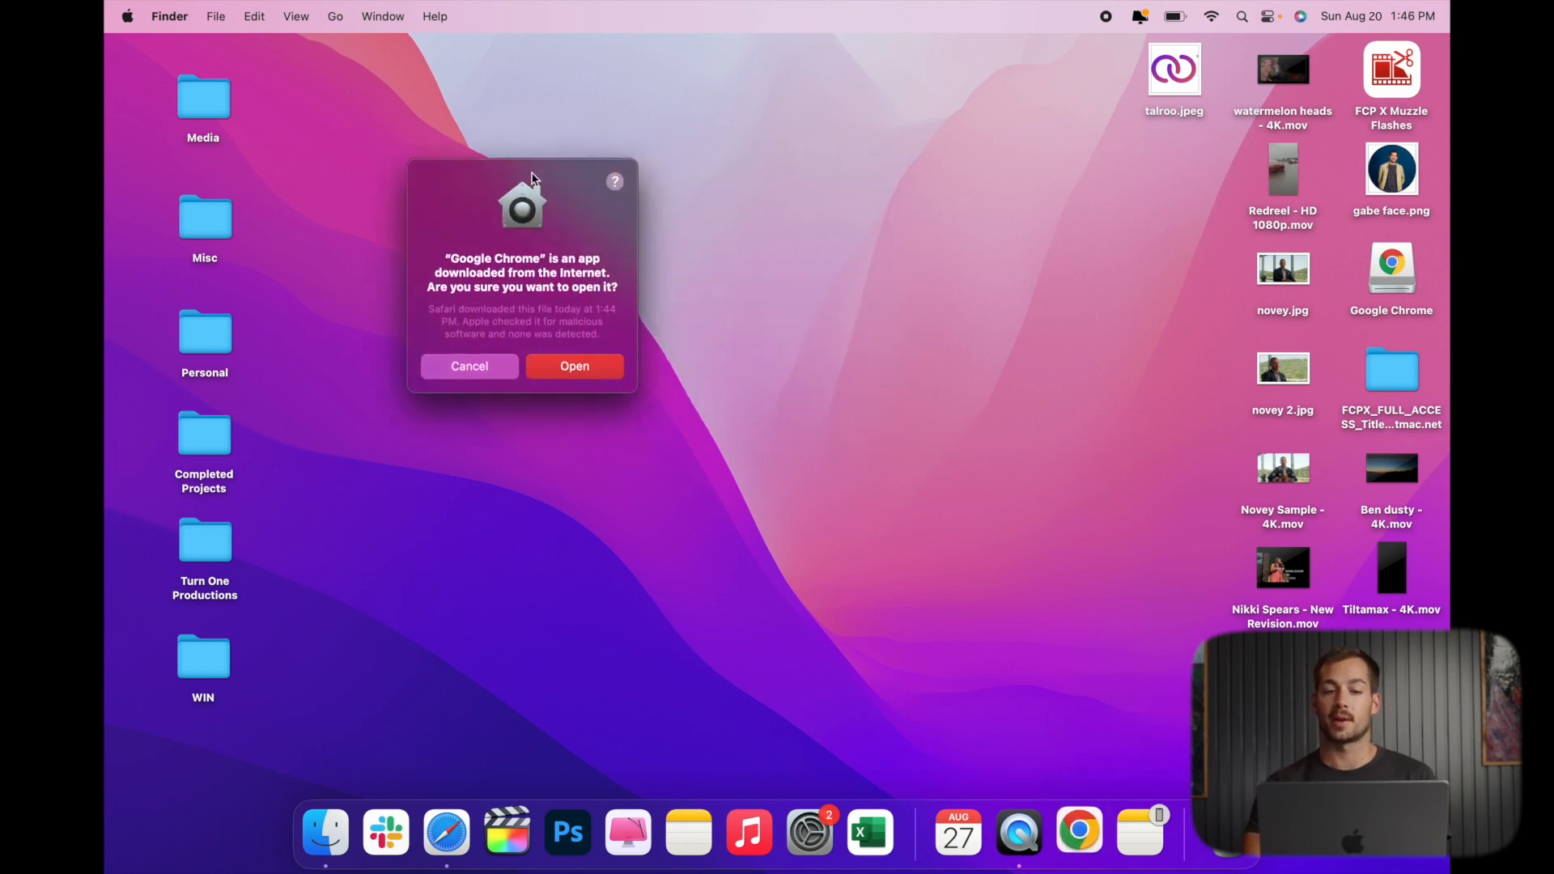
click(573, 366)
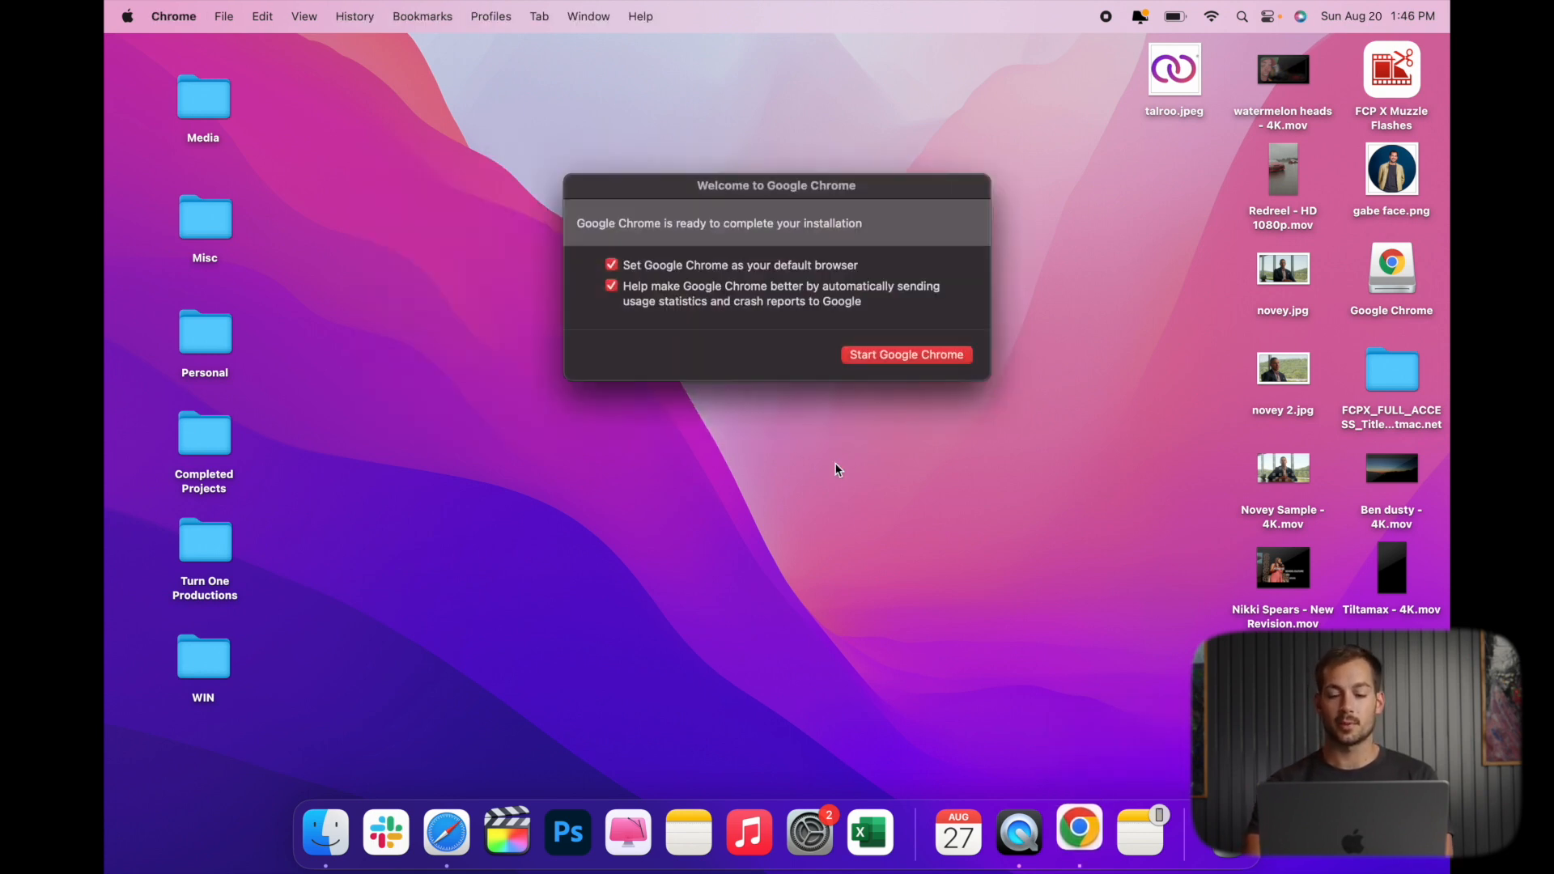
click(905, 355)
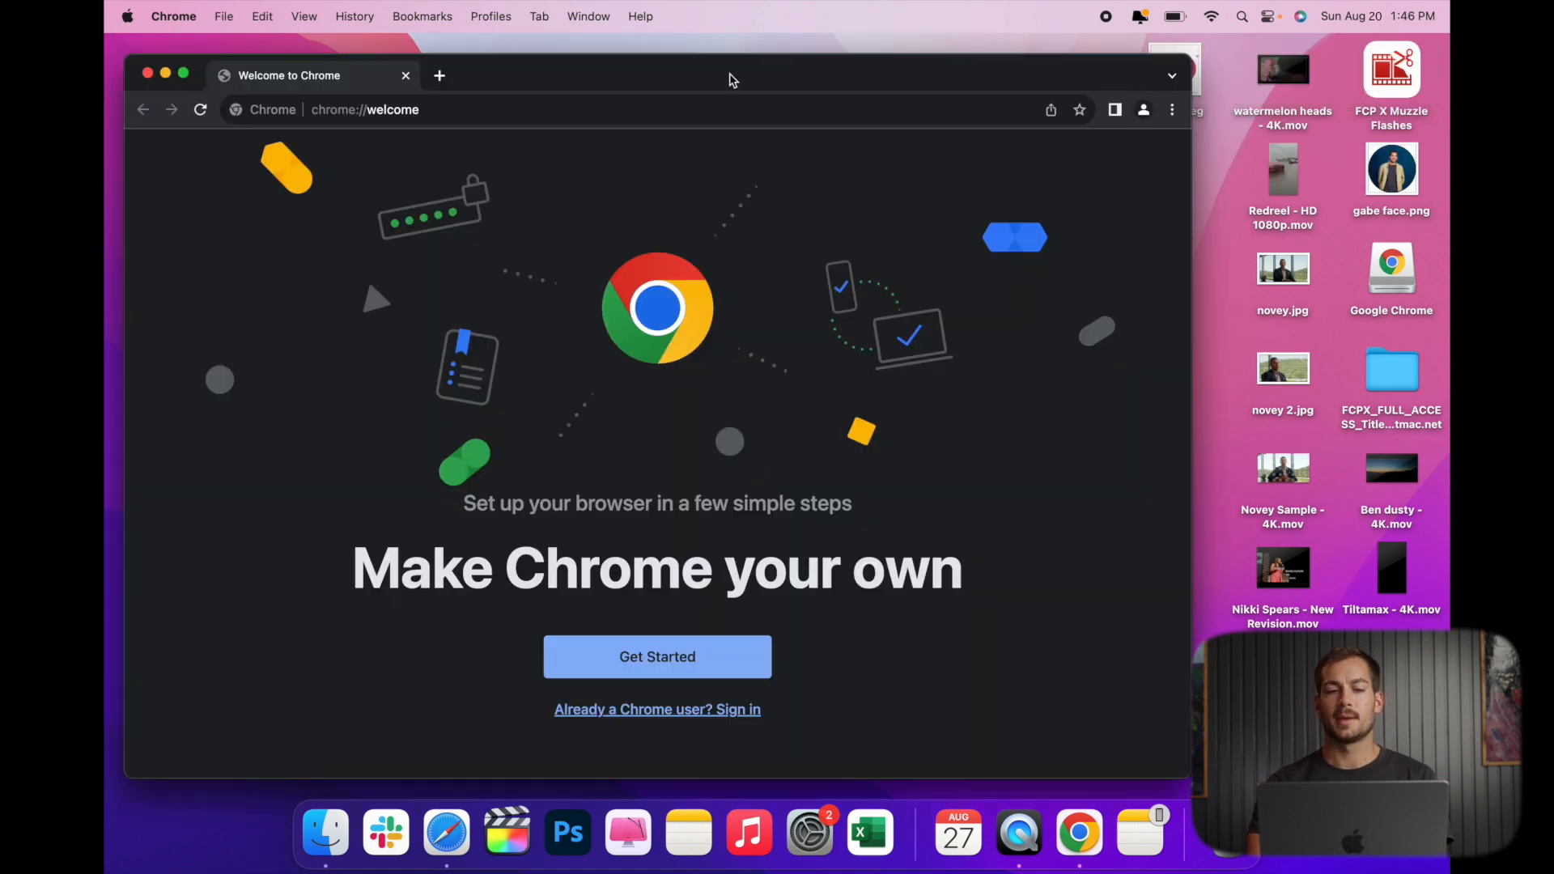